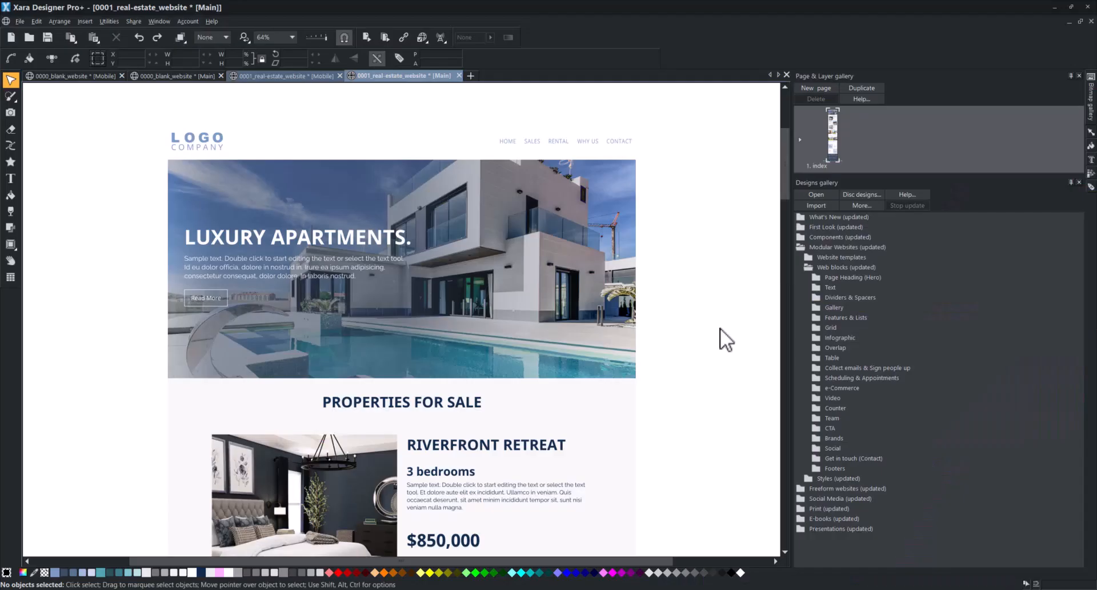
{"action": "mouse_move", "coordinate": [726, 339]}
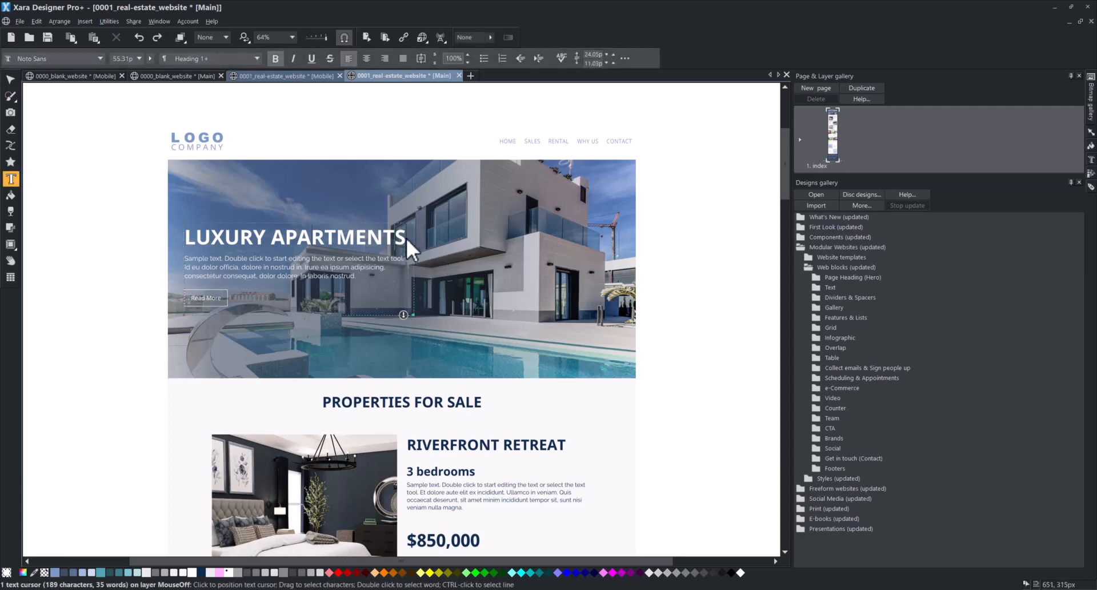
Retype the hero heading as 'FIND YOUR DREAM HOME.' and scroll down to the listings
{"action": "type", "text": "FI."}
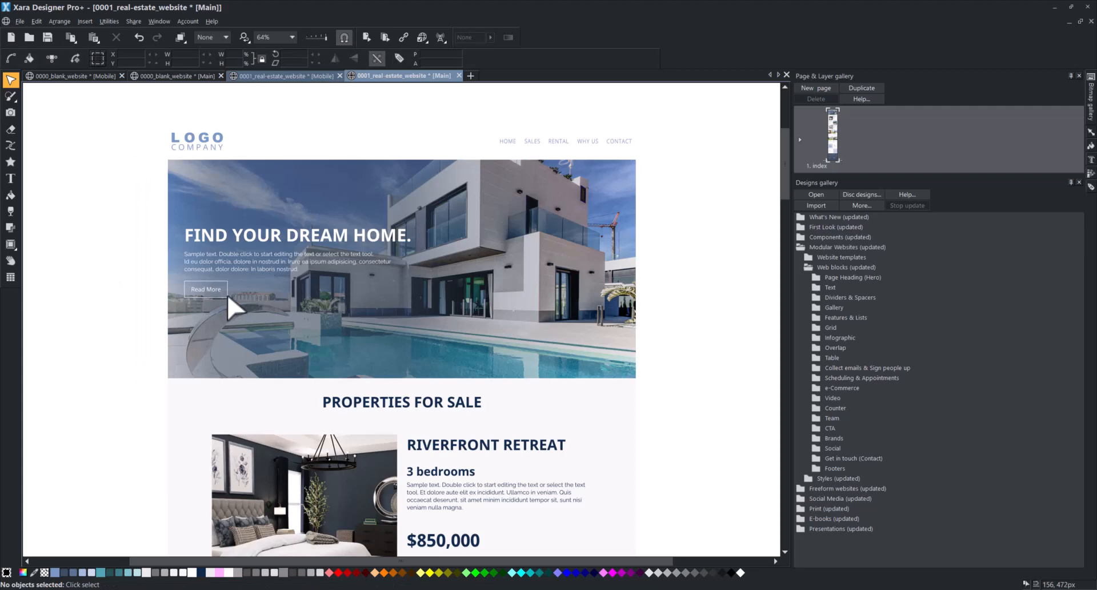
{"action": "scroll", "scroll_direction": "down", "scroll_amount": 3}
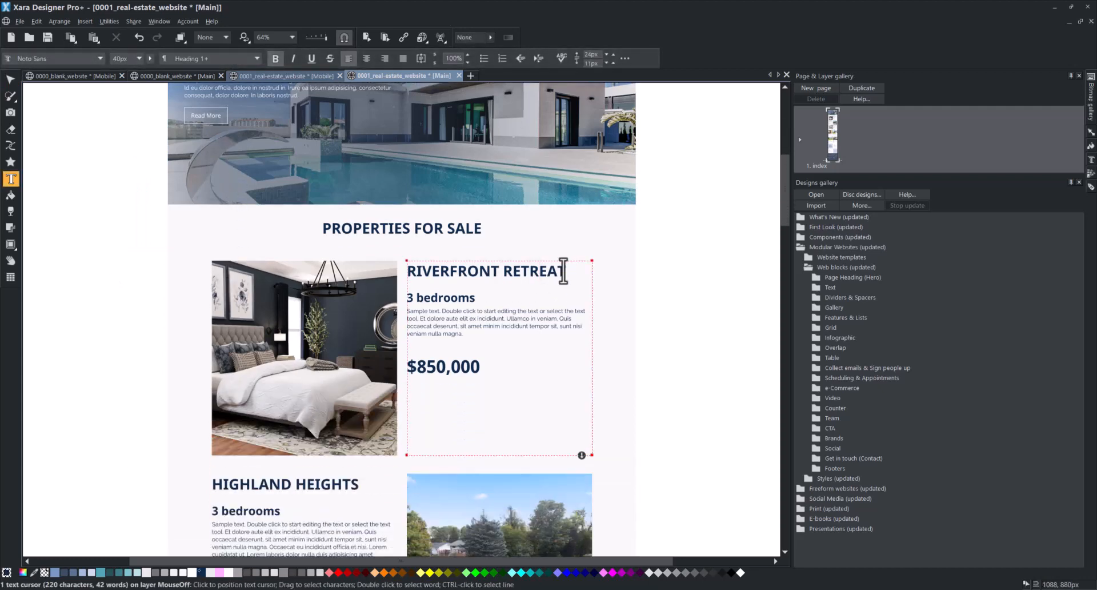
Give the RIVERFRONT RETREAT heading the Heading 2 style and rename it LAKE HOUSE
{"action": "triple_click", "coordinate": [486, 272]}
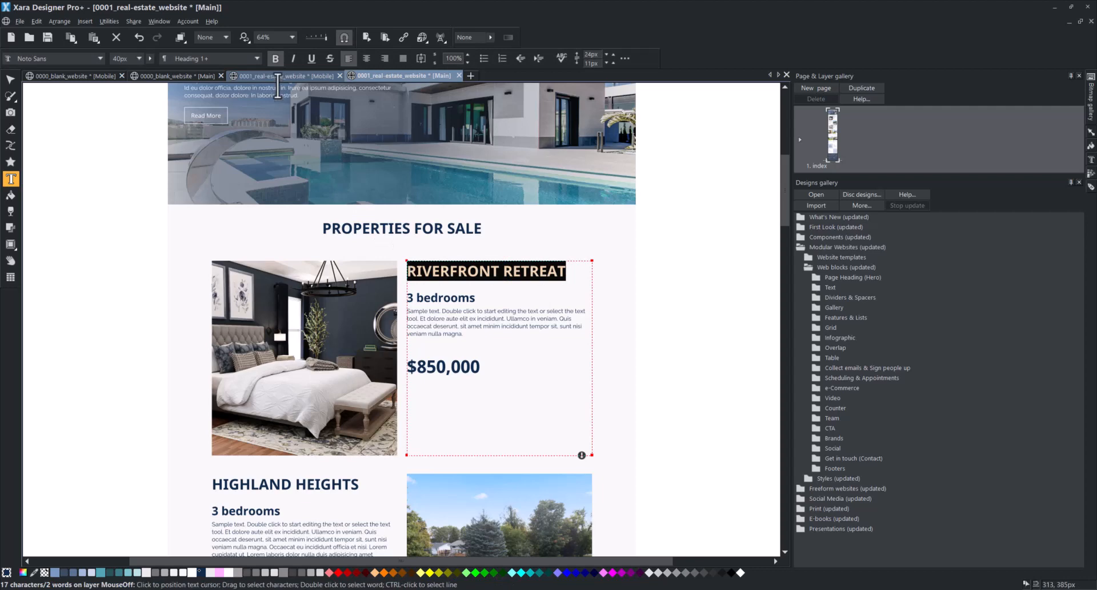
{"action": "left_click", "coordinate": [253, 58]}
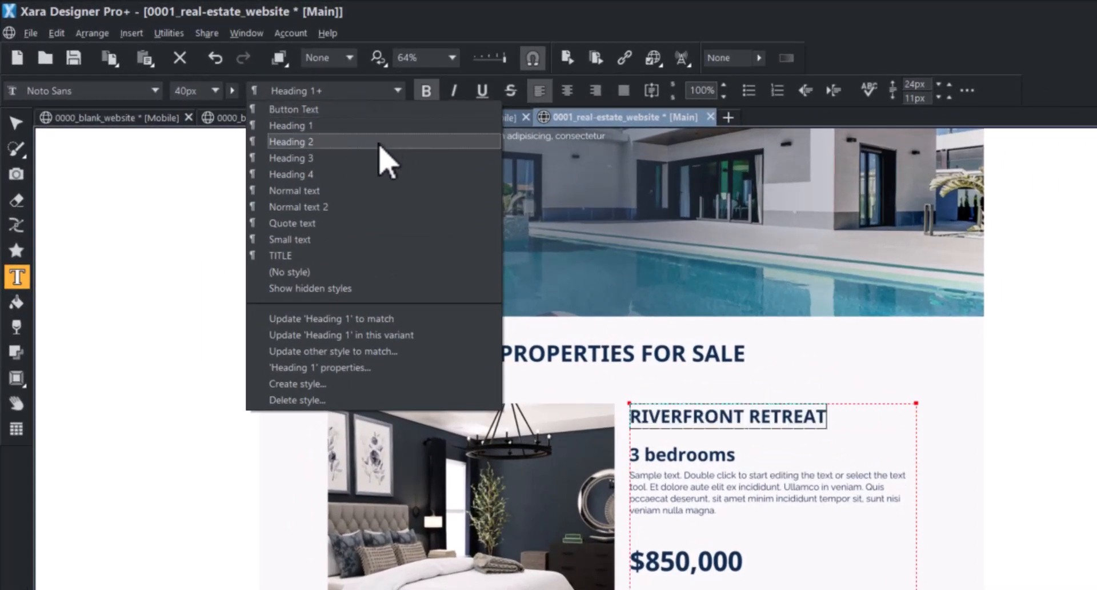
{"action": "left_click", "coordinate": [291, 141]}
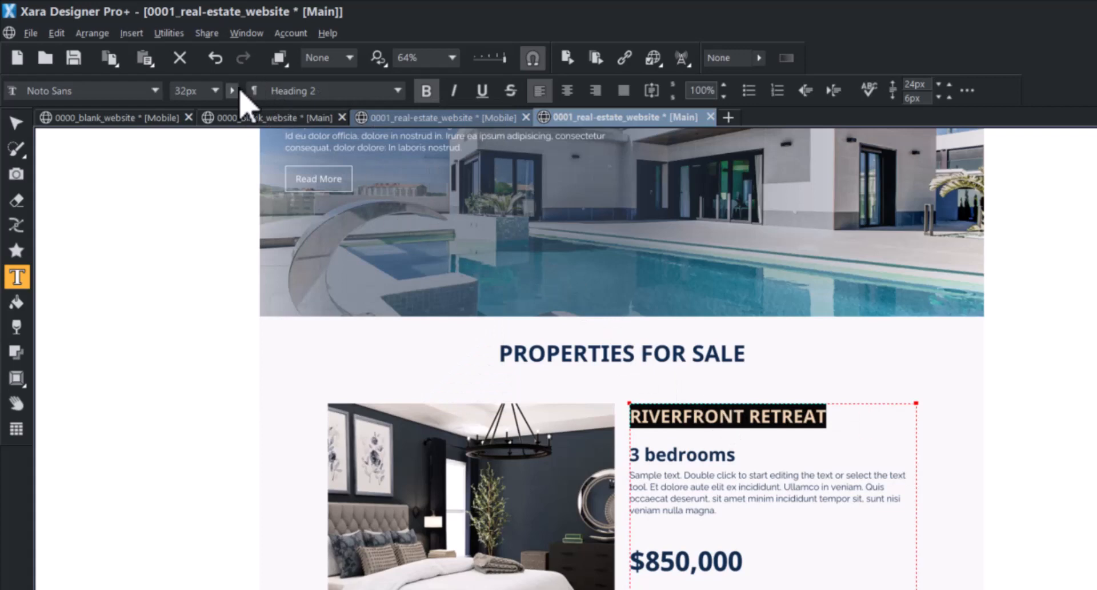
{"action": "left_click", "coordinate": [214, 90]}
{"action": "type", "text": "LAKE H"}
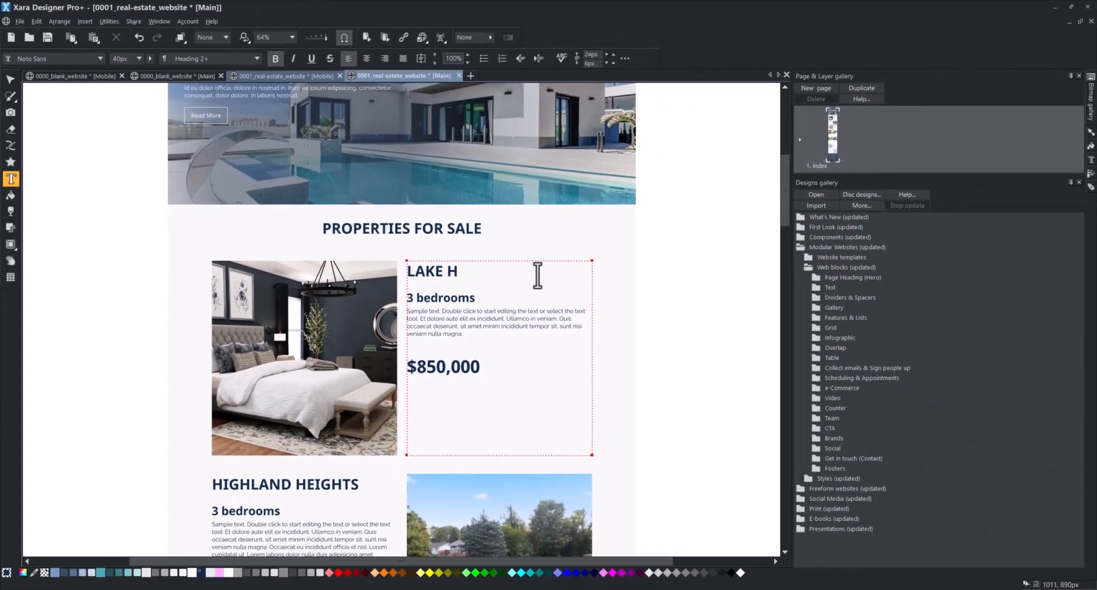
{"action": "type", "text": "OUSE"}
{"action": "type", "text": "2"}
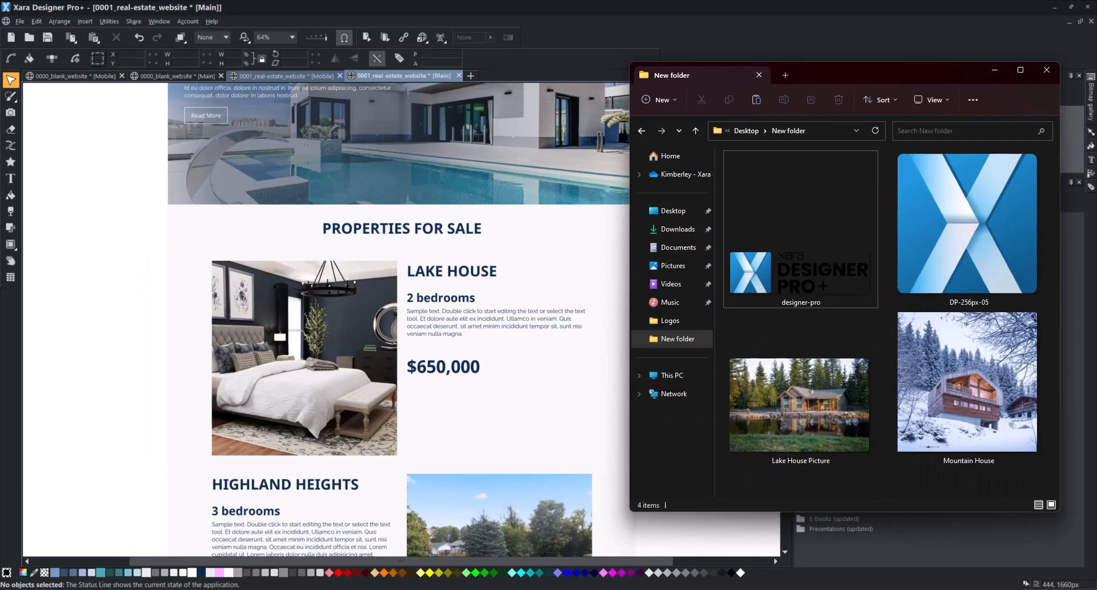
Drag the Lake House Picture file onto the first listing's bedroom photo
{"action": "left_click", "coordinate": [800, 404]}
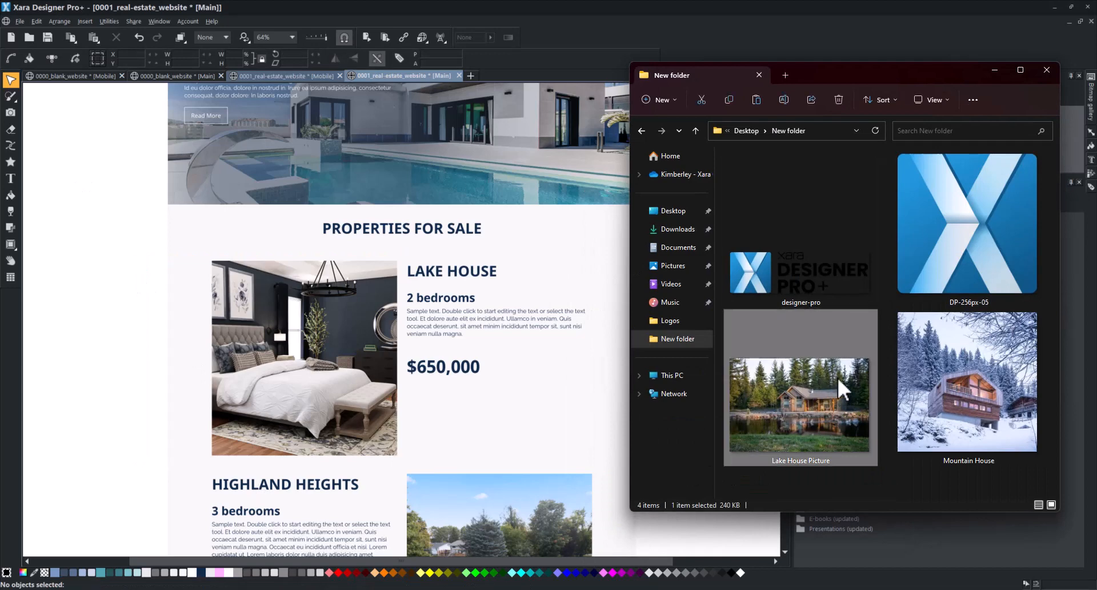
{"action": "left_click_drag", "start_coordinate": [800, 406], "coordinate": [305, 350]}
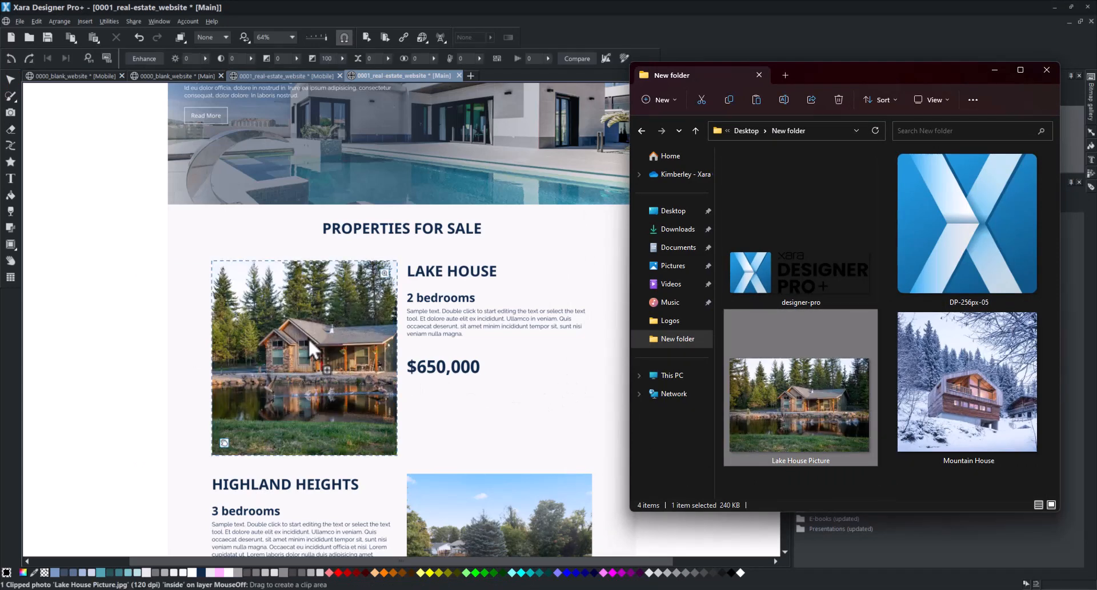
{"action": "scroll", "scroll_direction": "down", "scroll_amount": 3}
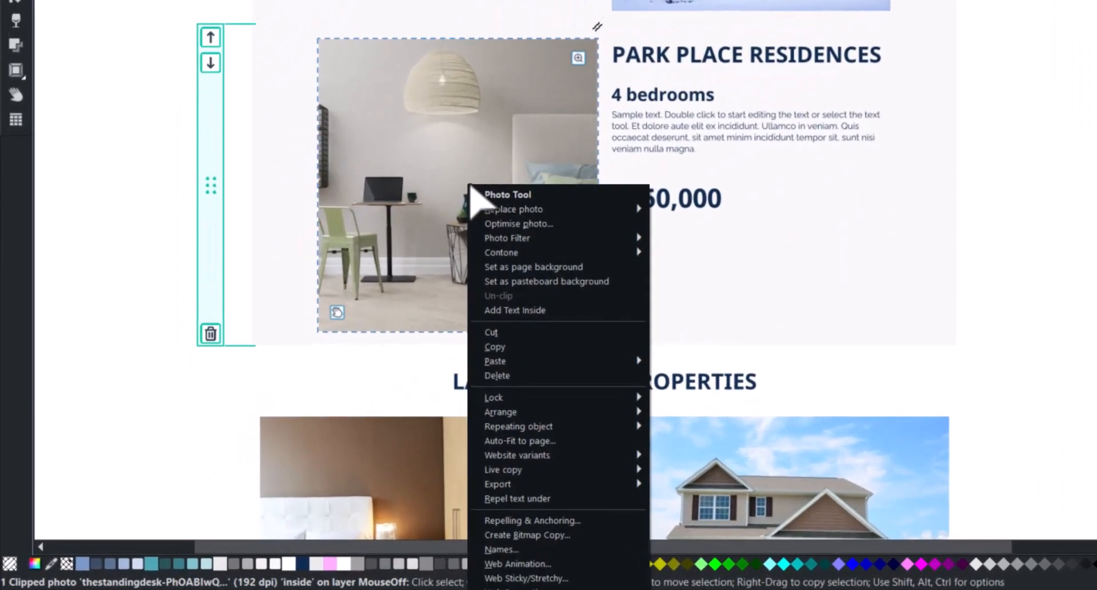
{"action": "mouse_move", "coordinate": [533, 193]}
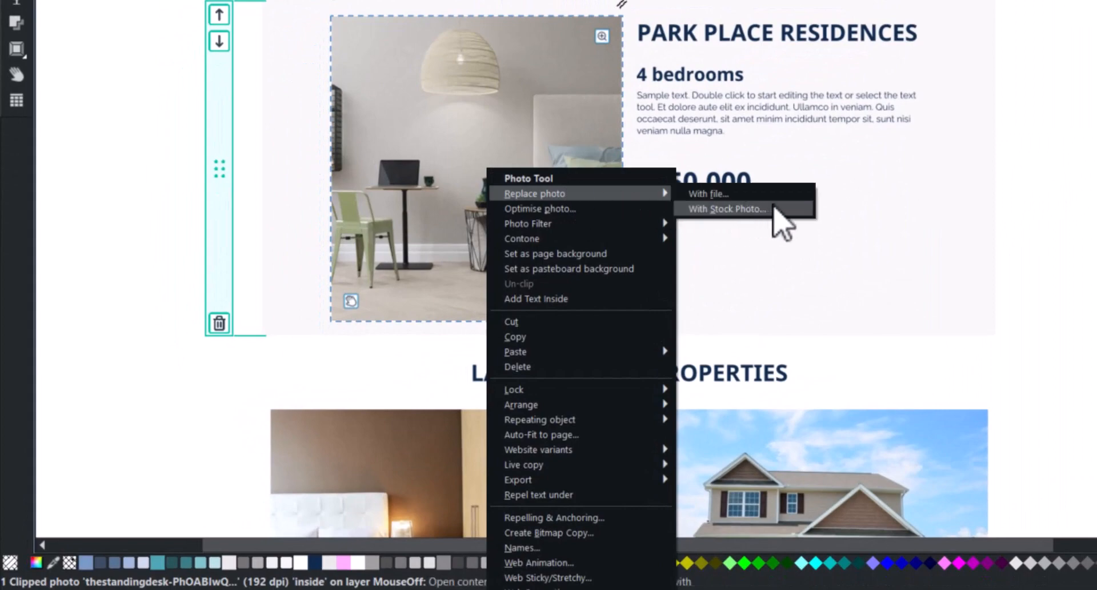
Replace the Park Place Residences photo with a white-house stock photo from a 'pool house' search
{"action": "left_click", "coordinate": [727, 209]}
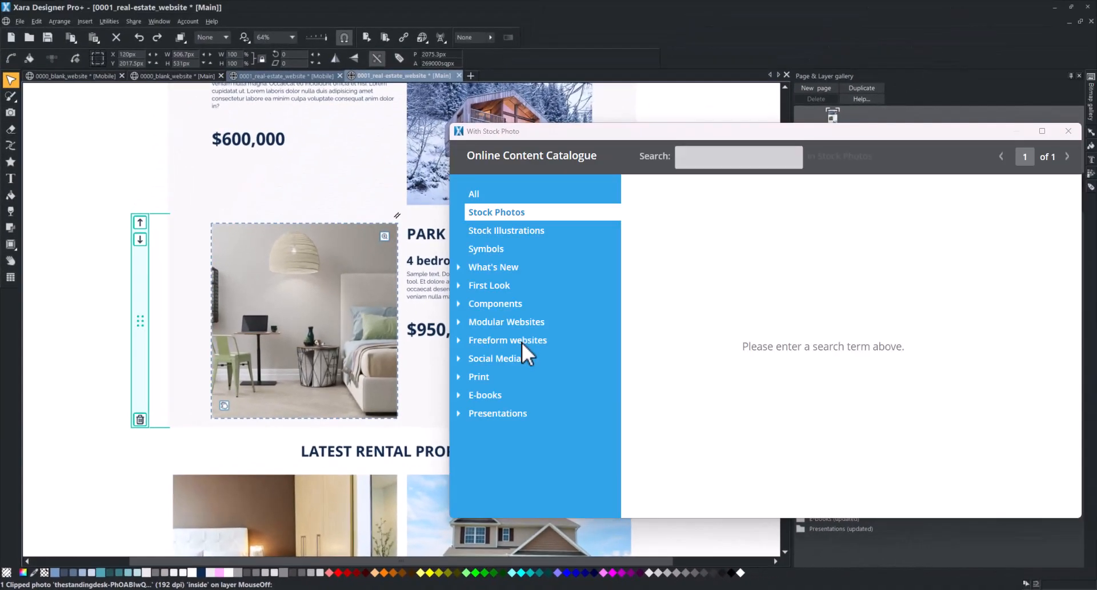
{"action": "left_click", "coordinate": [739, 157]}
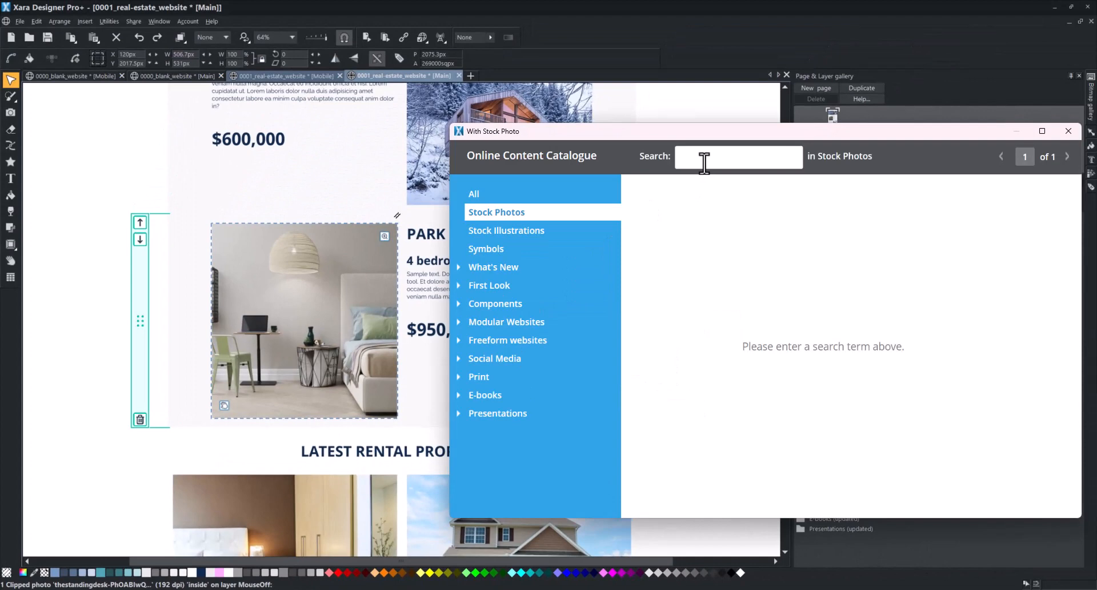
{"action": "type", "text": "pool house"}
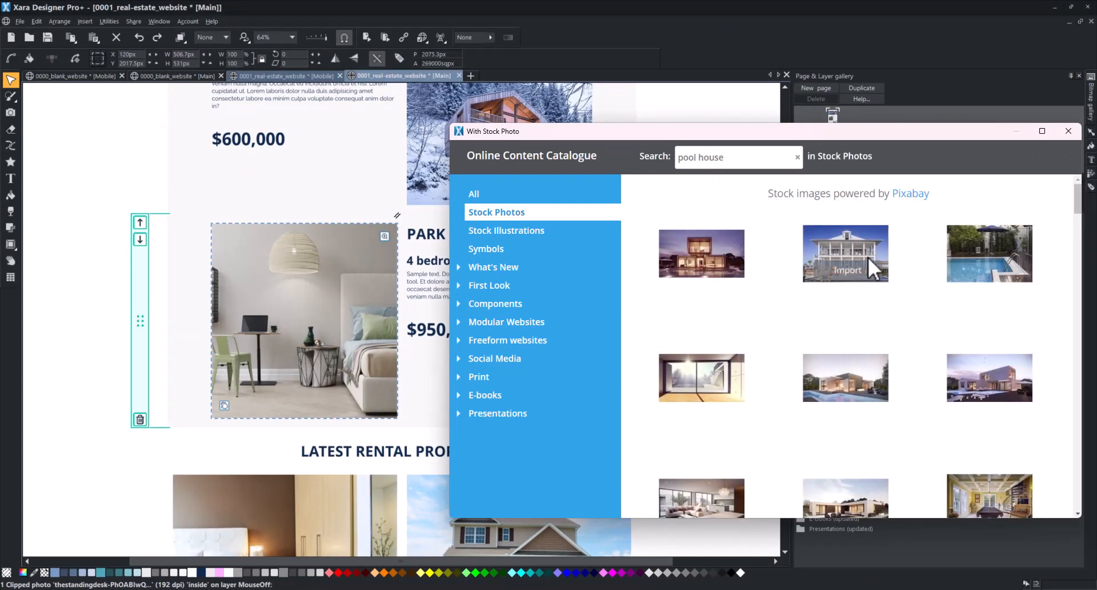
{"action": "left_click", "coordinate": [846, 270]}
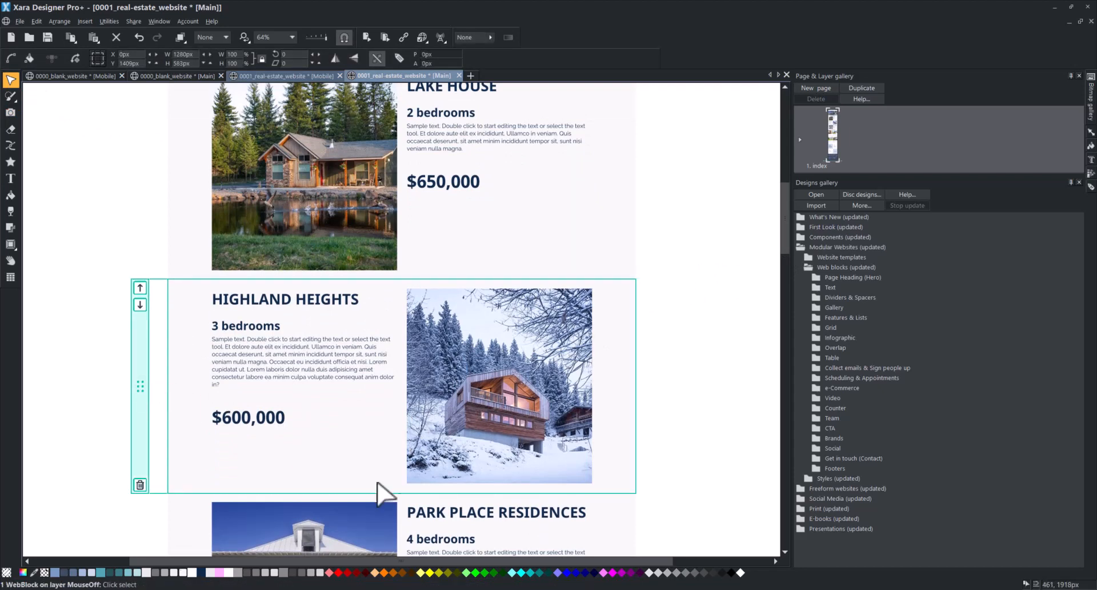
{"action": "mouse_move", "coordinate": [396, 507]}
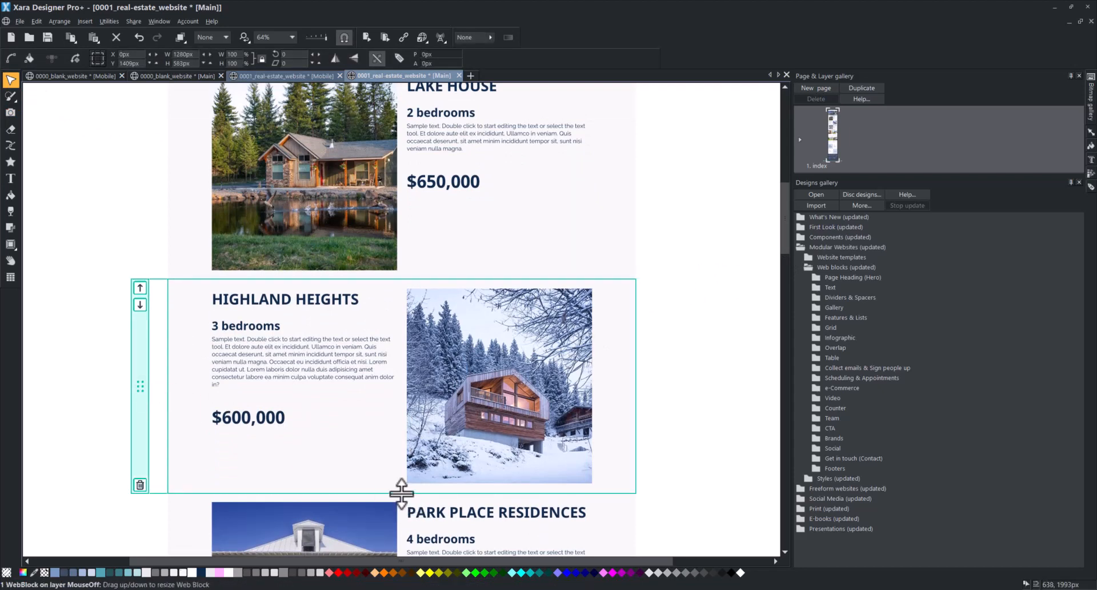
Drag the HIGHLAND HEIGHTS block's bottom edge upward to shorten the section
{"action": "left_click_drag", "start_coordinate": [402, 491], "coordinate": [409, 440]}
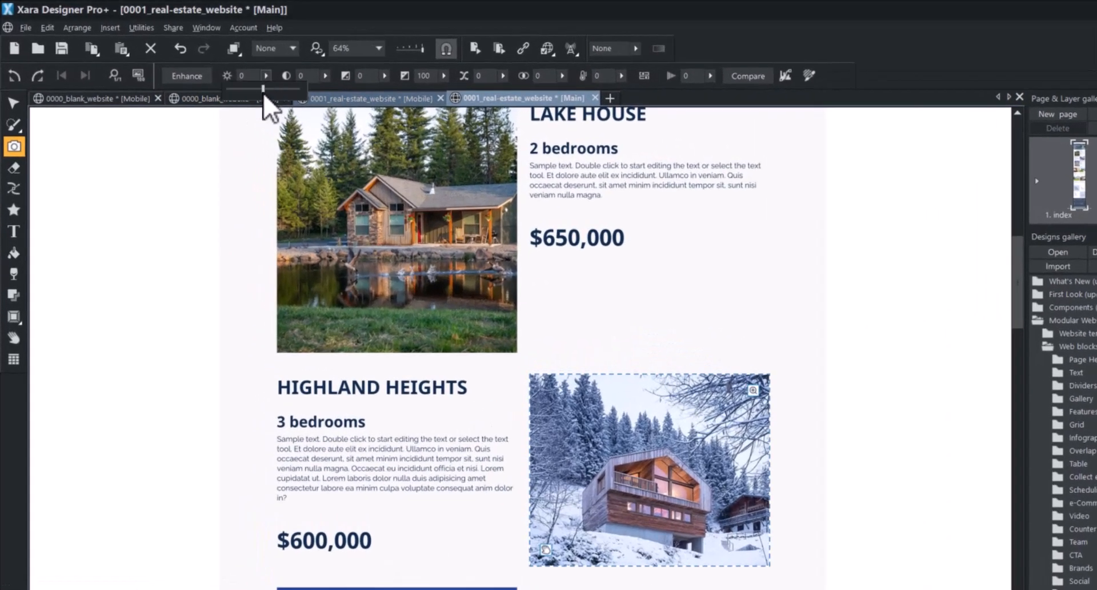
Lower the snowy house photo's Brightness slider to about -75, then fine-tune it
{"action": "left_click_drag", "start_coordinate": [265, 87], "coordinate": [237, 87]}
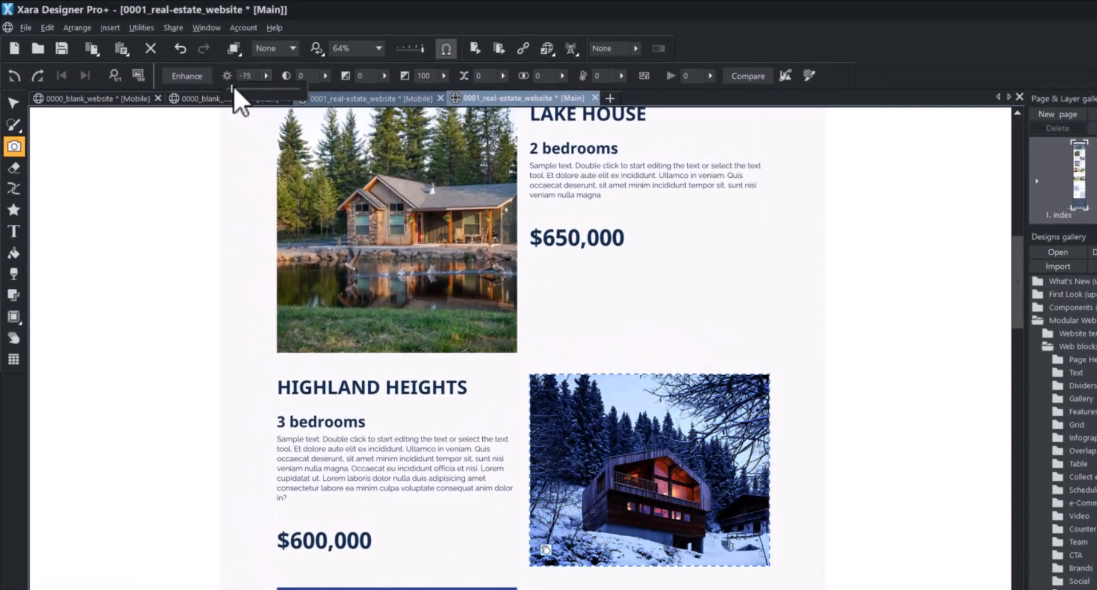
{"action": "left_click_drag", "start_coordinate": [241, 90], "coordinate": [273, 89]}
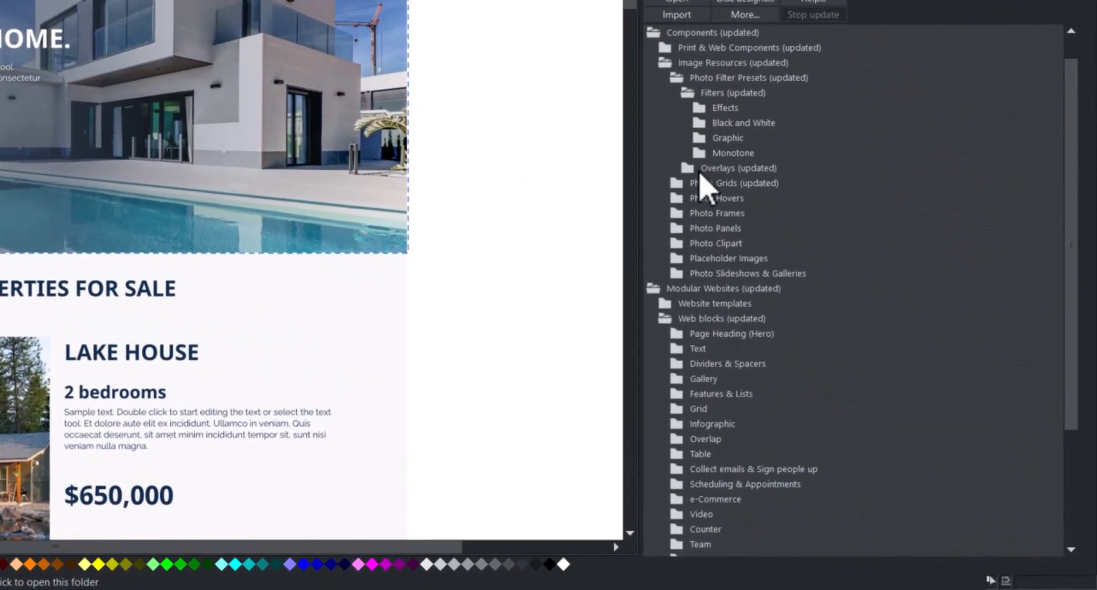
Open the Overlays and Light Leak photo filter presets for the hero photo
{"action": "left_click", "coordinate": [687, 168]}
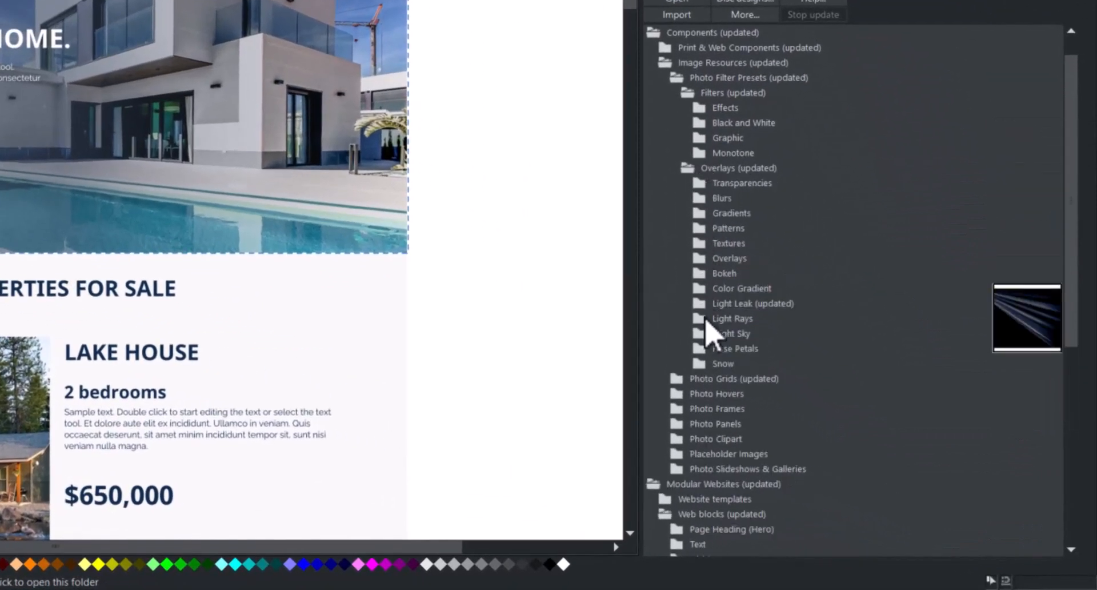
{"action": "left_click", "coordinate": [752, 303]}
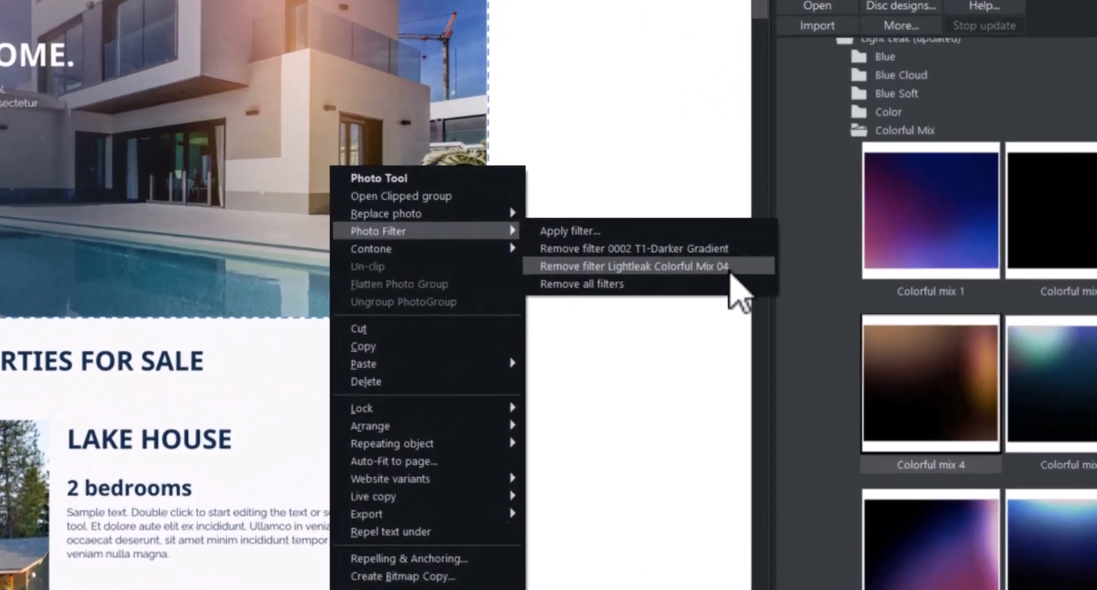
Remove the Lightleak Colorful Mix 04 filter from the hero photo
{"action": "left_click", "coordinate": [633, 266]}
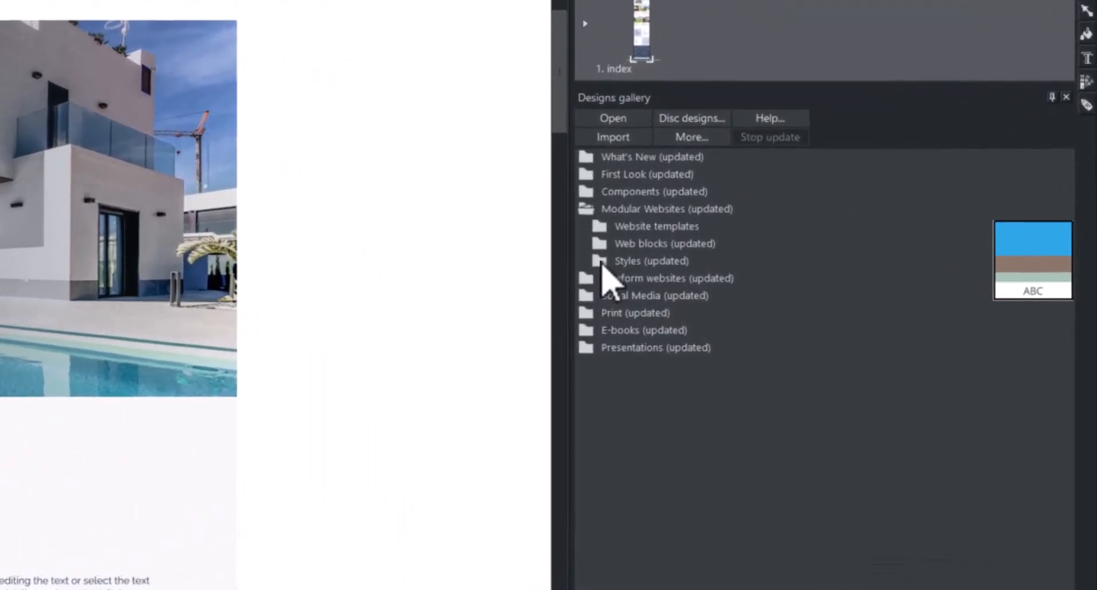
Expand Modular Websites > Styles in the Designs gallery
{"action": "left_click", "coordinate": [599, 261]}
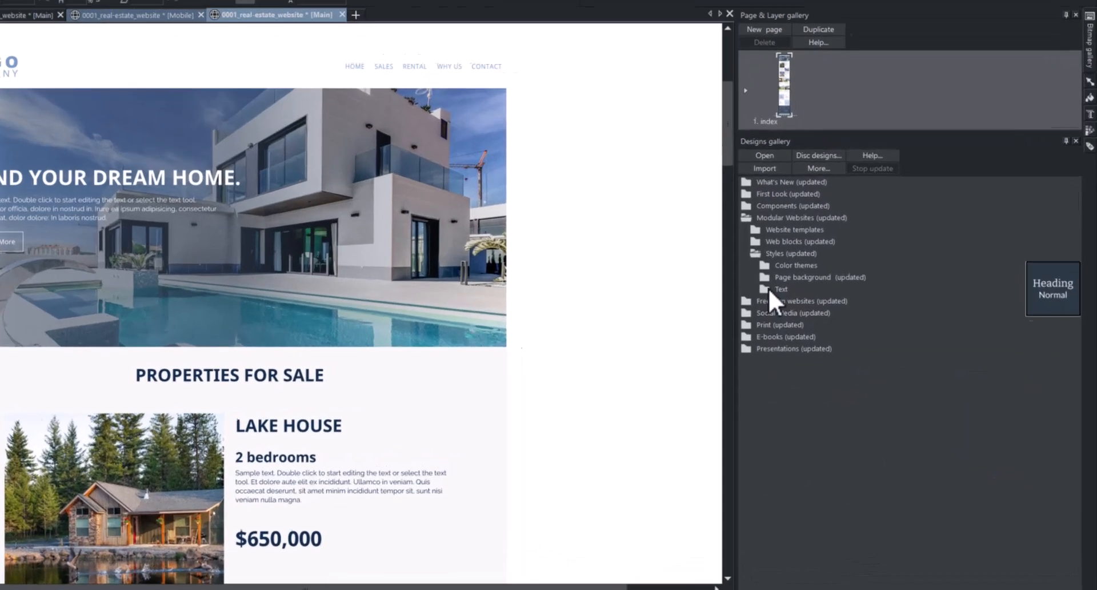
Browse the color themes and apply Businesscase New to the real-estate page
{"action": "left_click", "coordinate": [766, 265]}
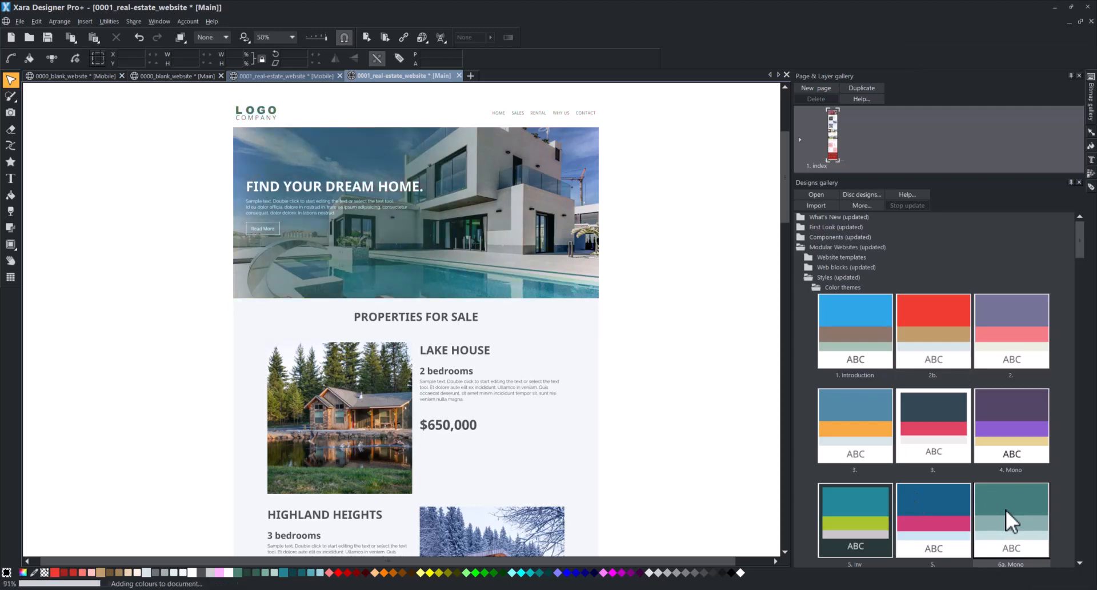
{"action": "scroll", "scroll_direction": "down", "scroll_amount": 3}
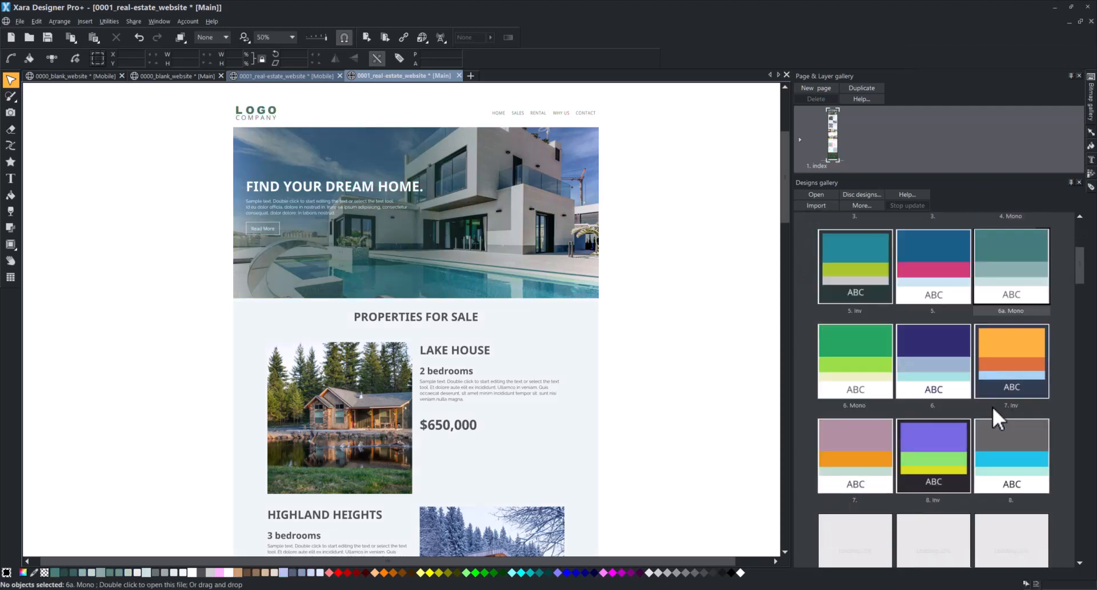
{"action": "scroll", "scroll_direction": "down", "scroll_amount": 3}
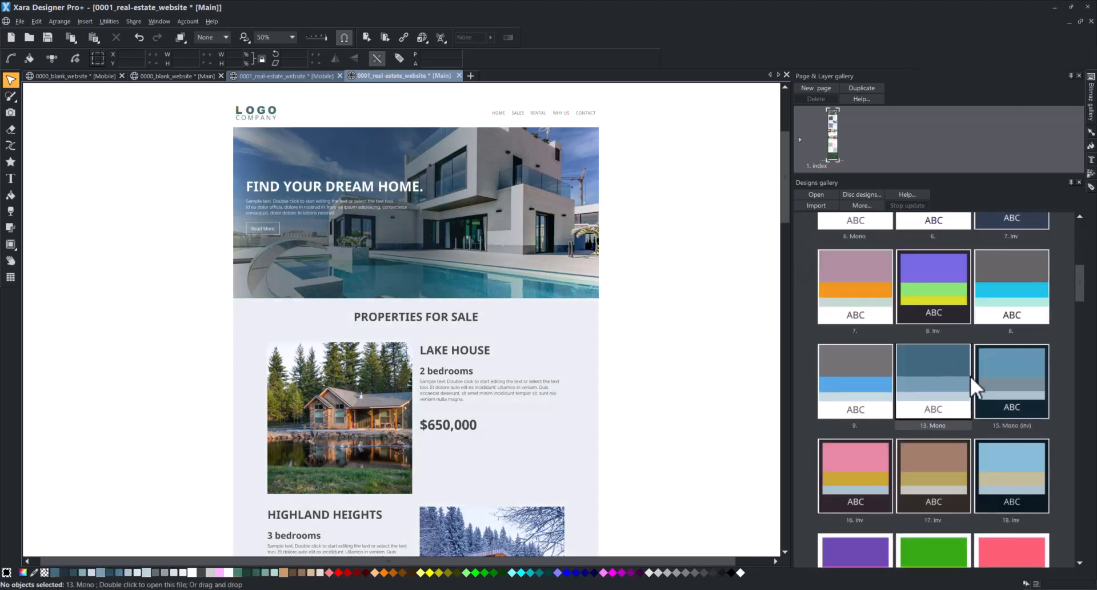
{"action": "scroll", "scroll_direction": "down", "scroll_amount": 3}
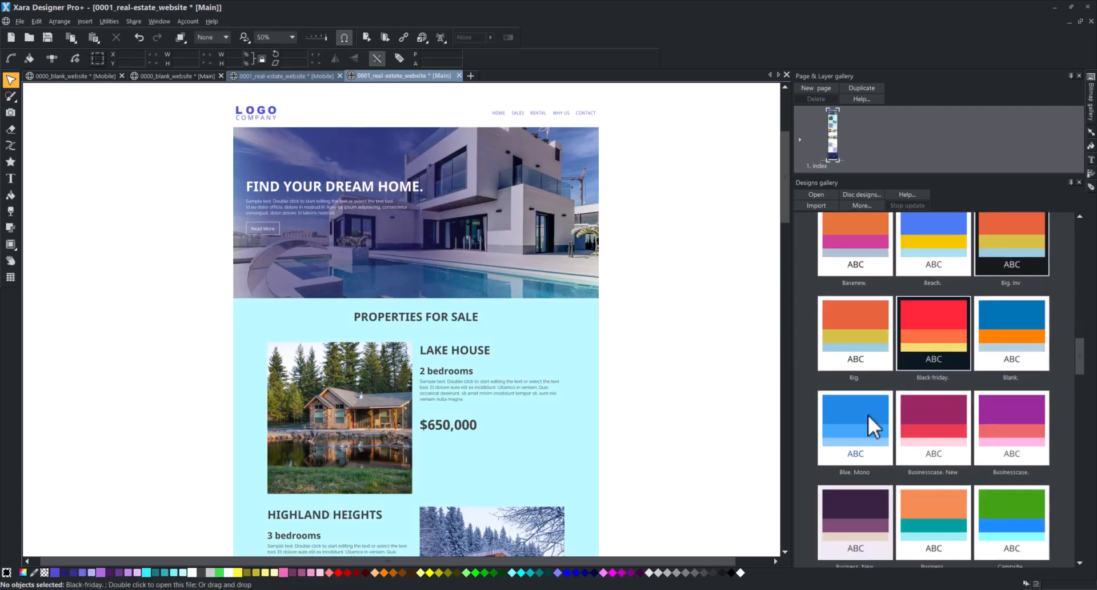
{"action": "left_click", "coordinate": [933, 426]}
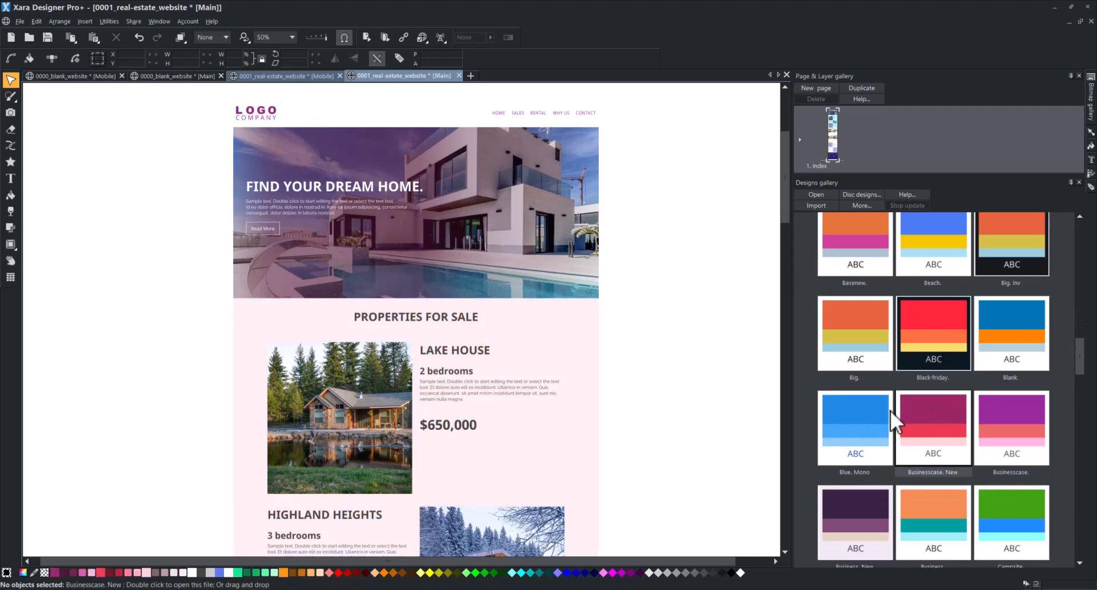
{"action": "left_click", "coordinate": [166, 76]}
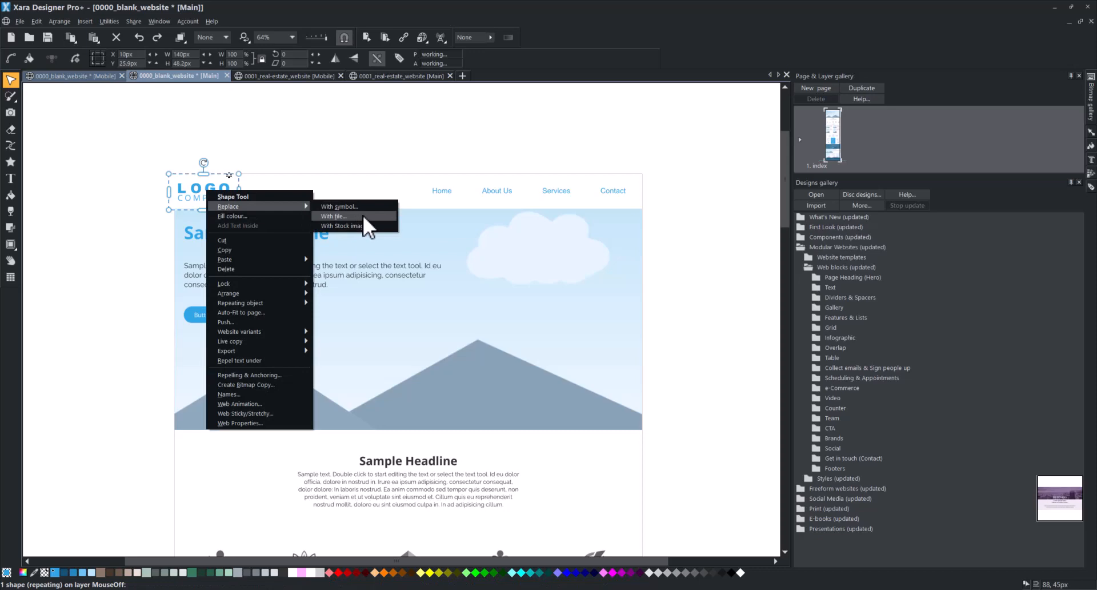
Swap the blank site's logo placeholder for the Xara Designer Pro+ logo file and scale it up
{"action": "left_click", "coordinate": [334, 216]}
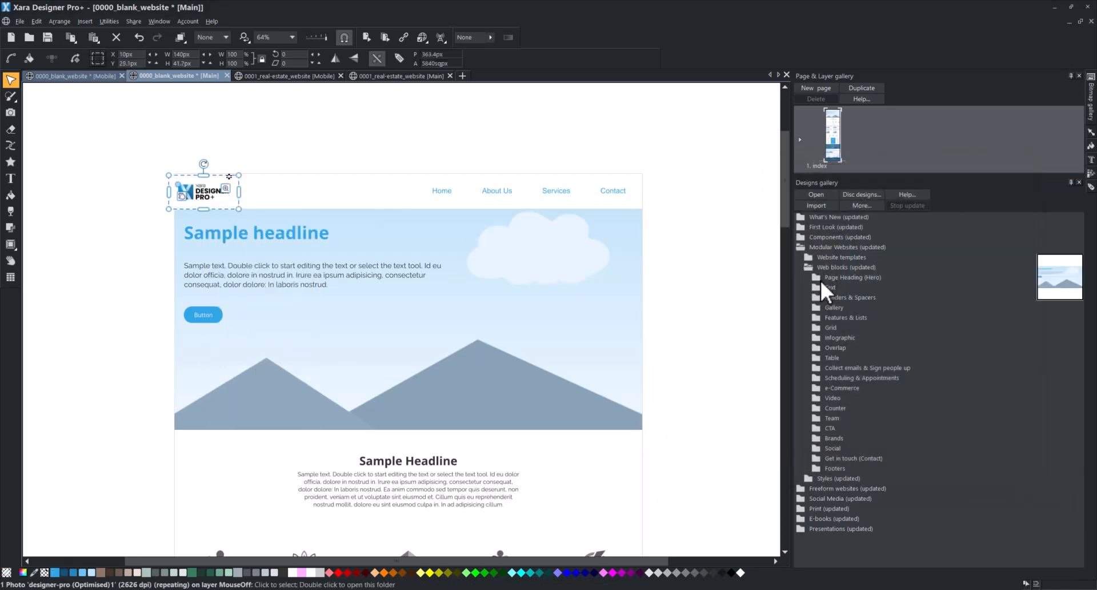
{"action": "left_click_drag", "start_coordinate": [237, 203], "coordinate": [259, 215]}
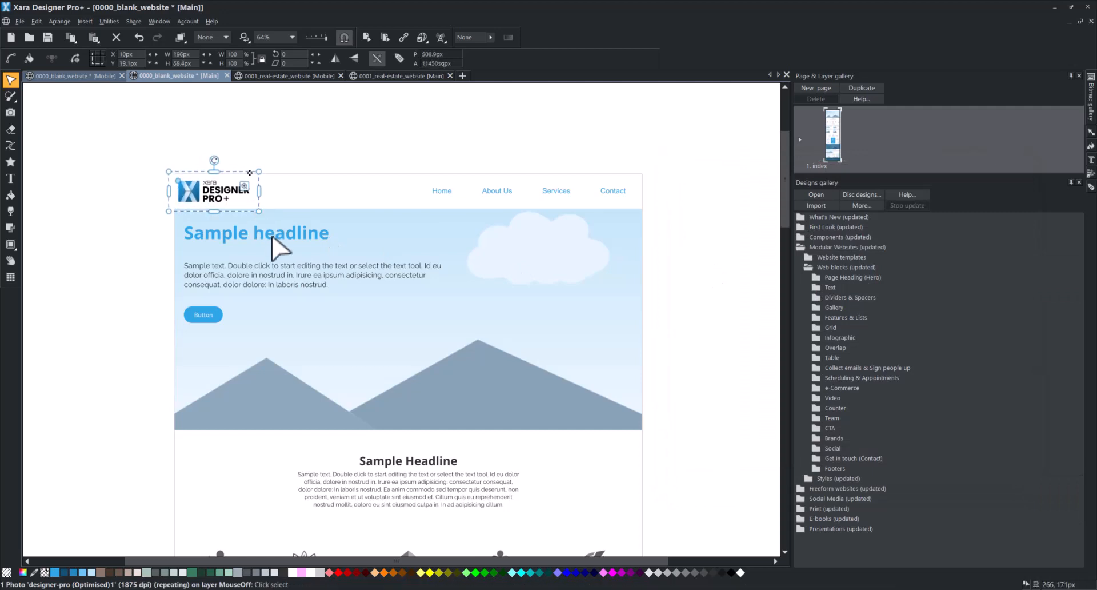
Paste the user-friendly web design headline and paragraph as unformatted text over the sample banner copy
{"action": "double_click", "coordinate": [256, 232]}
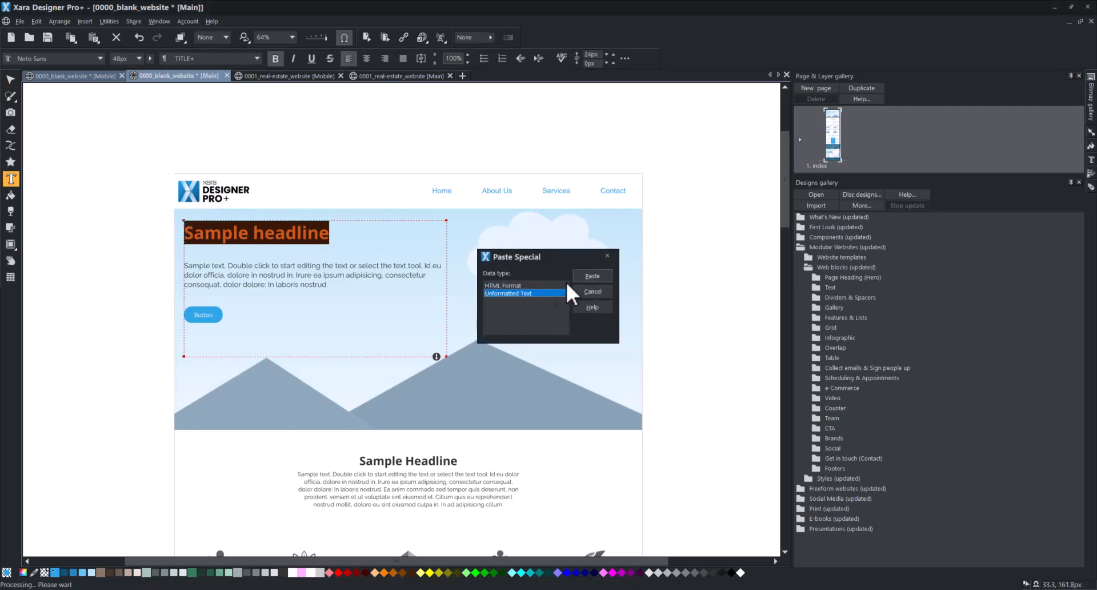
{"action": "left_click", "coordinate": [592, 276]}
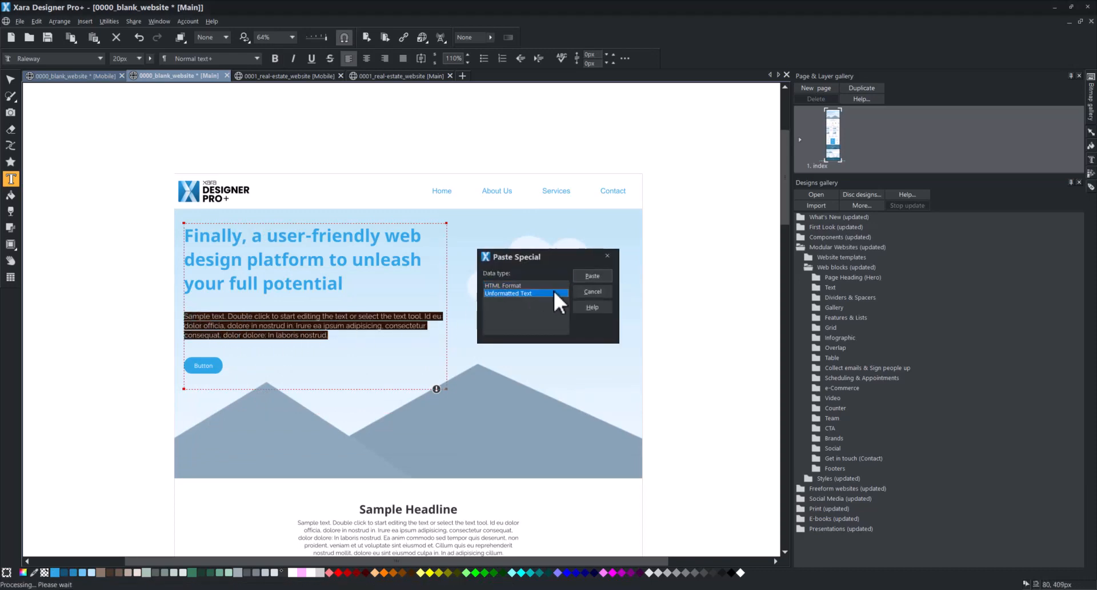
{"action": "left_click", "coordinate": [592, 276]}
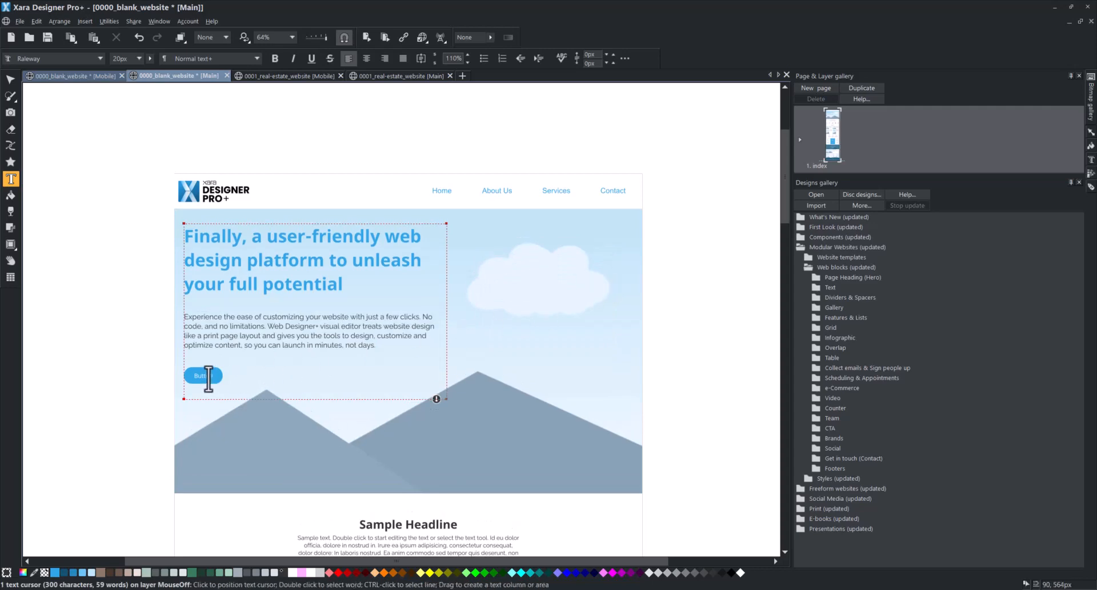